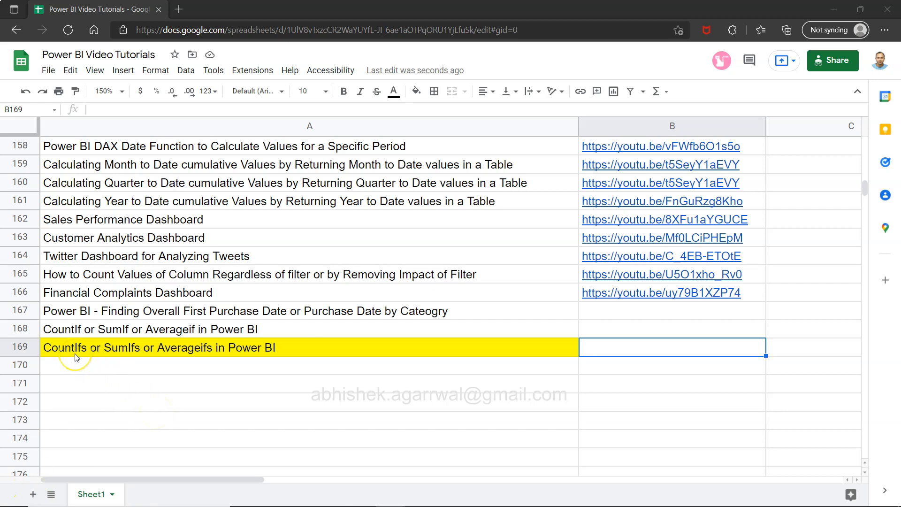
mouse_move(69, 355)
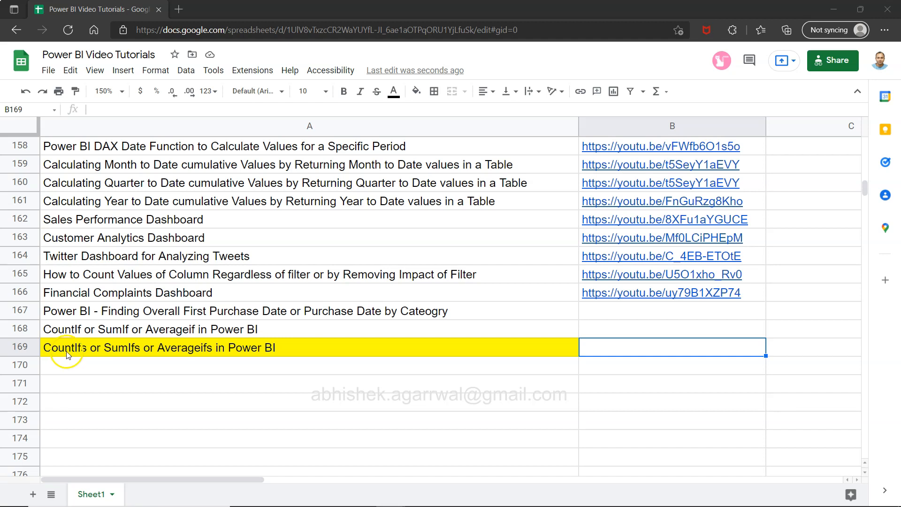
mouse_move(99, 356)
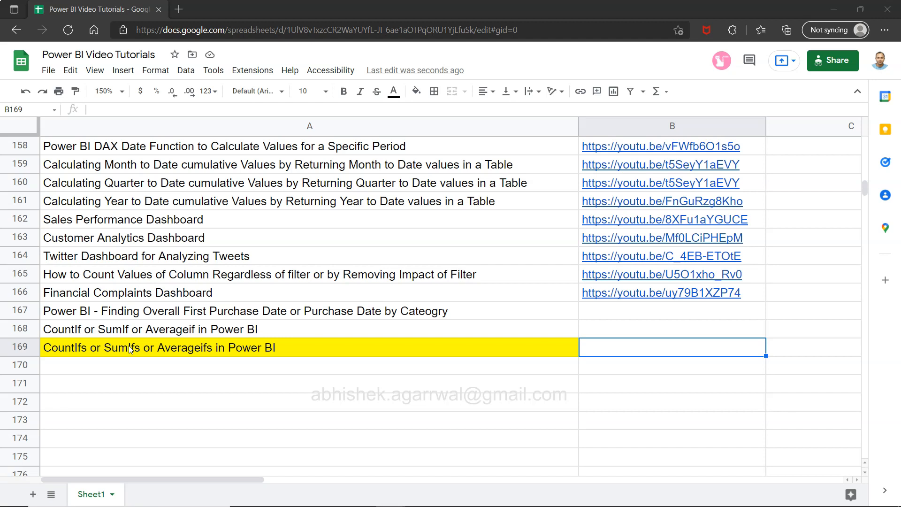
mouse_move(431, 192)
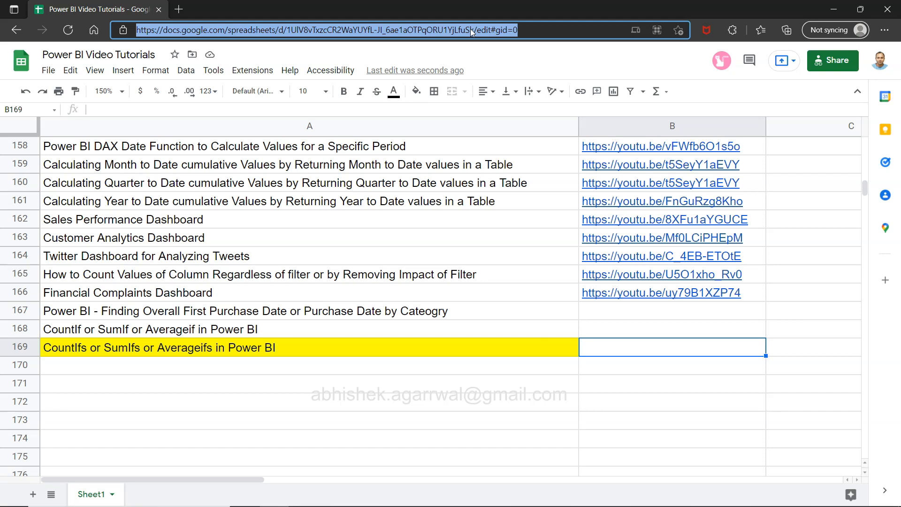
mouse_move(466, 36)
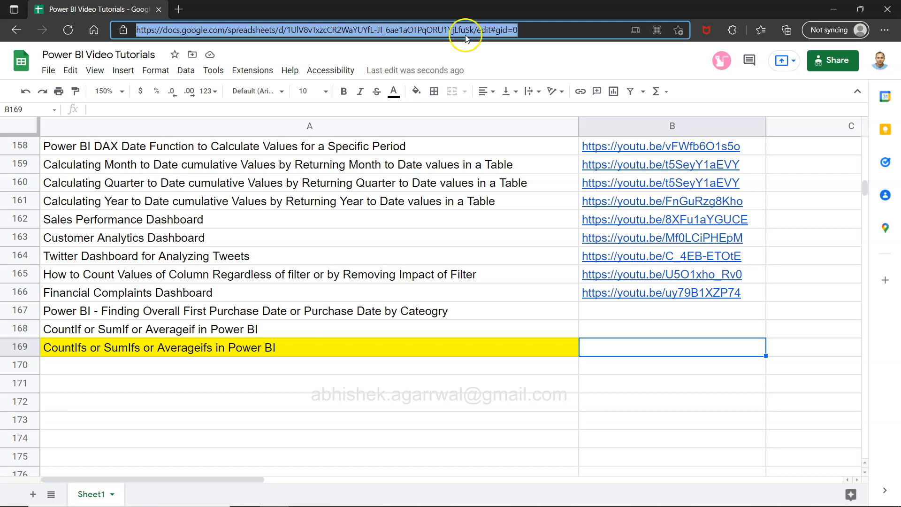
mouse_move(141, 297)
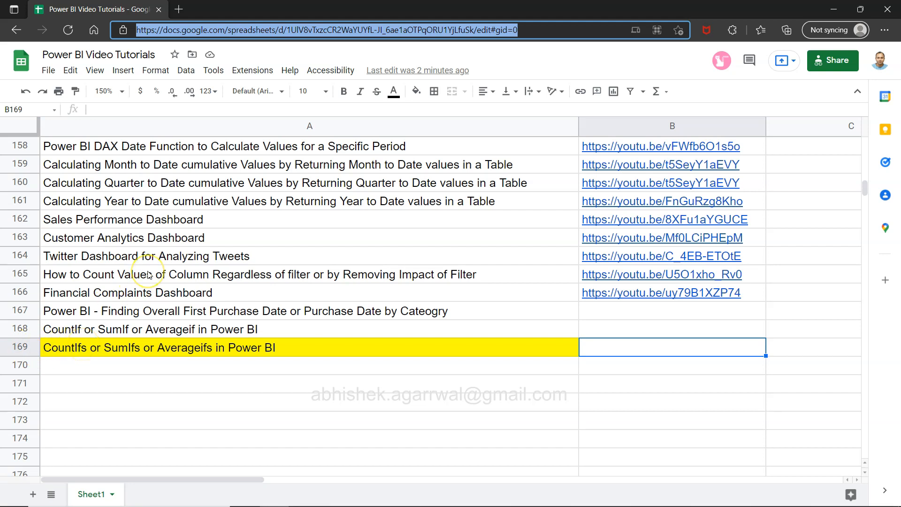
Step: Review the Cosumer_Orders CALCULATE/FILTER formula and scroll through the Fields pane
scroll(up, 3)
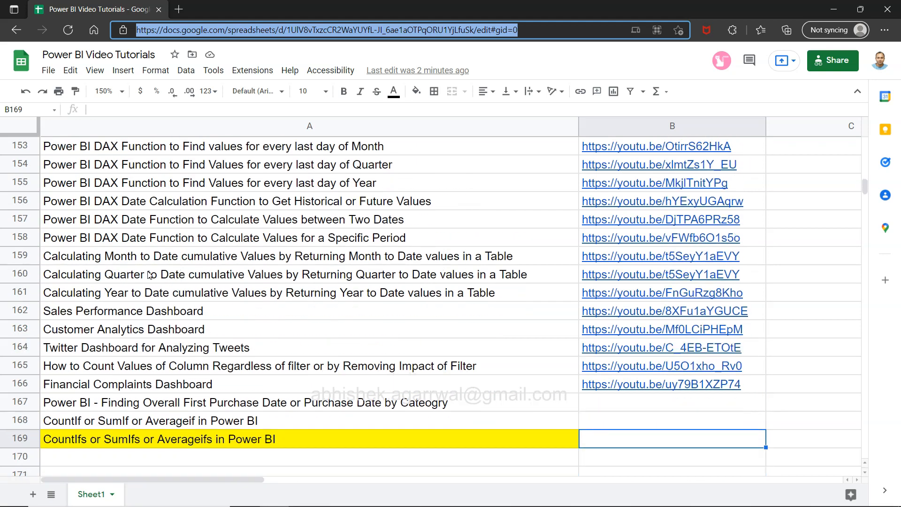
scroll(down, 3)
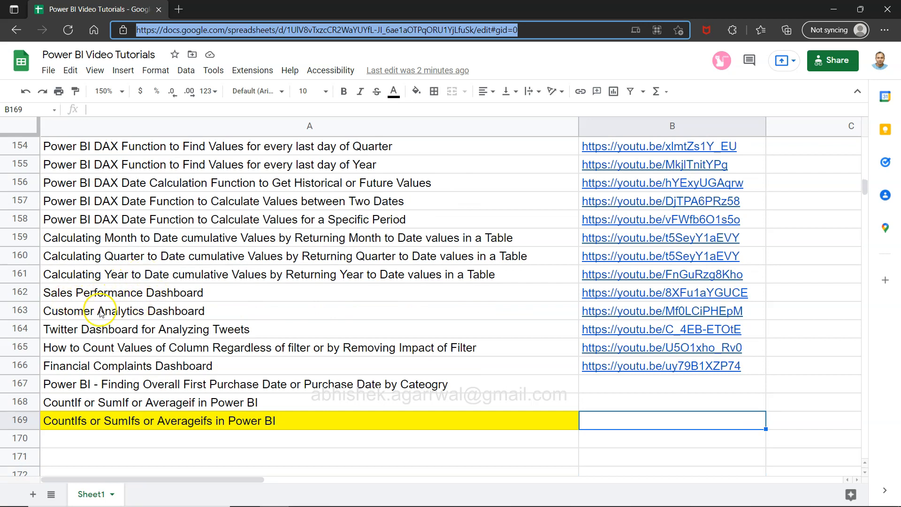
mouse_move(110, 377)
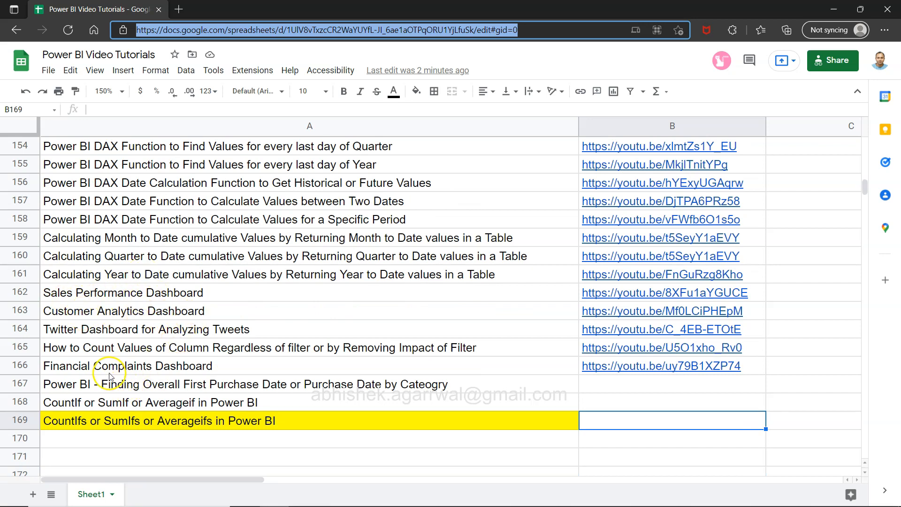
mouse_move(186, 371)
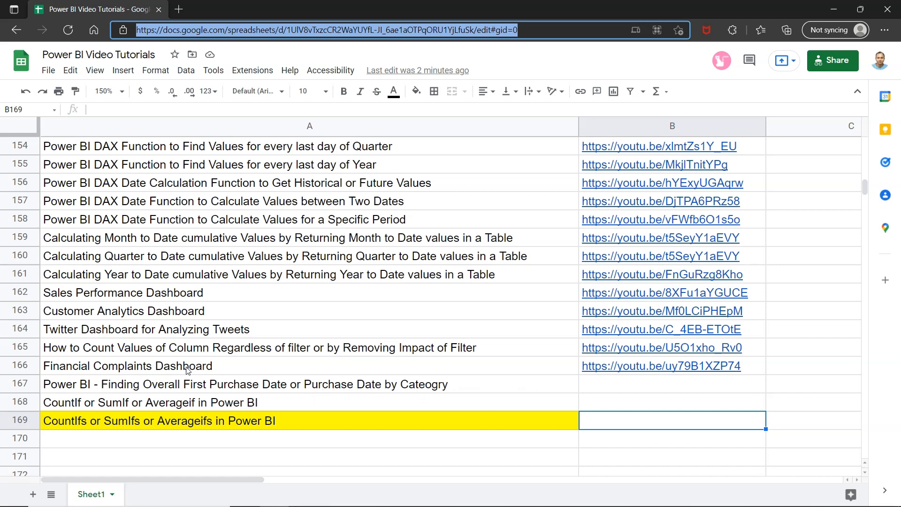
scroll(down, 3)
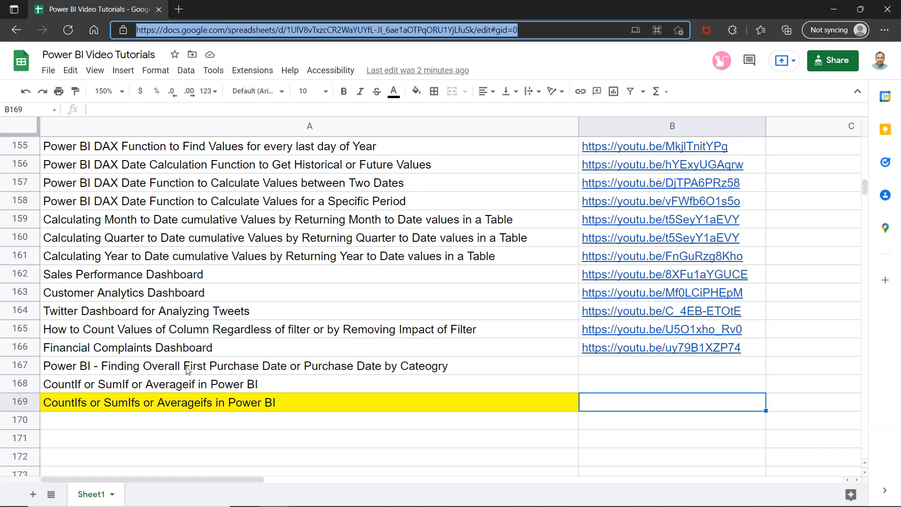
scroll(down, 3)
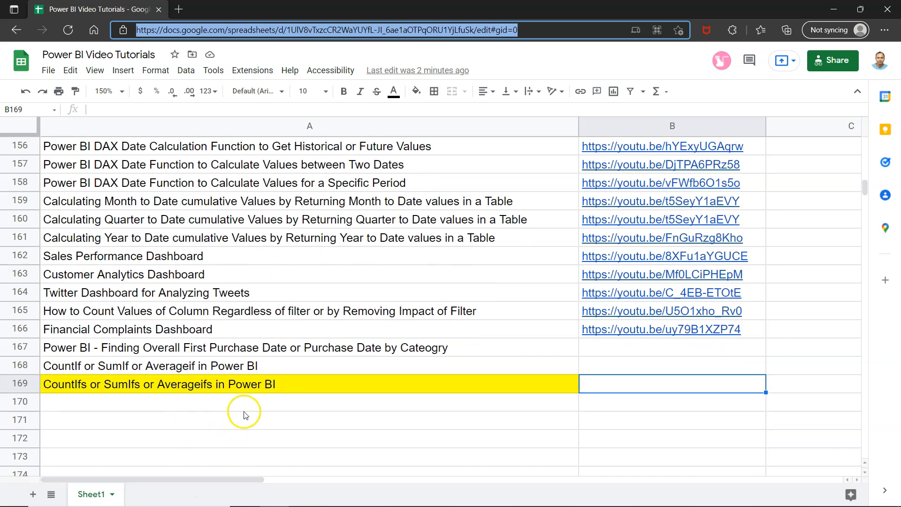
mouse_move(418, 31)
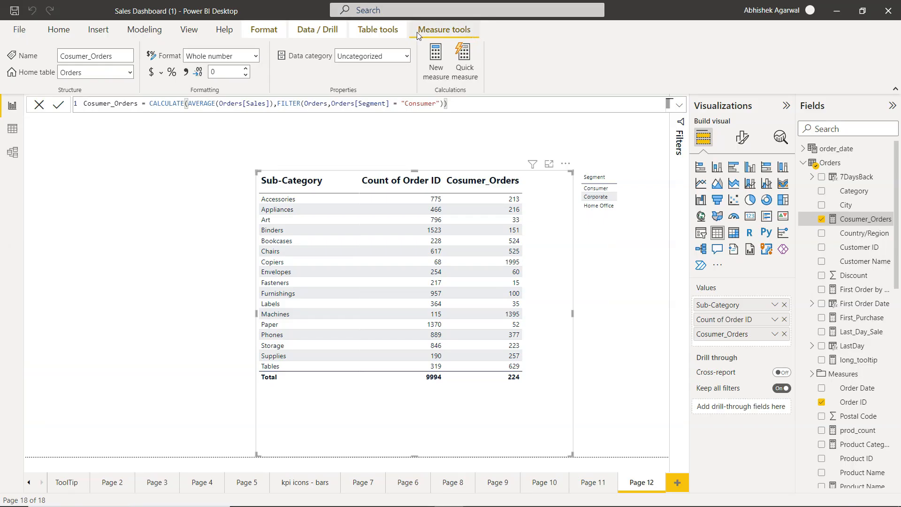
mouse_move(445, 253)
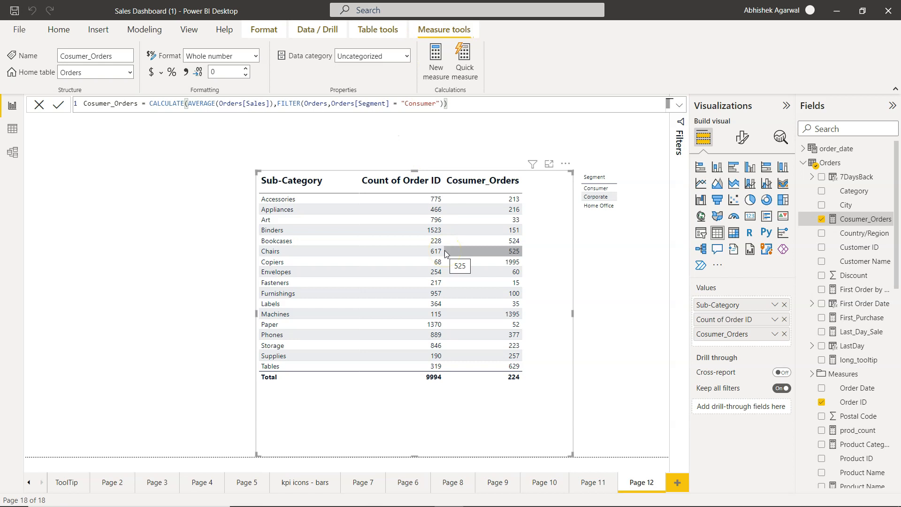
mouse_move(165, 127)
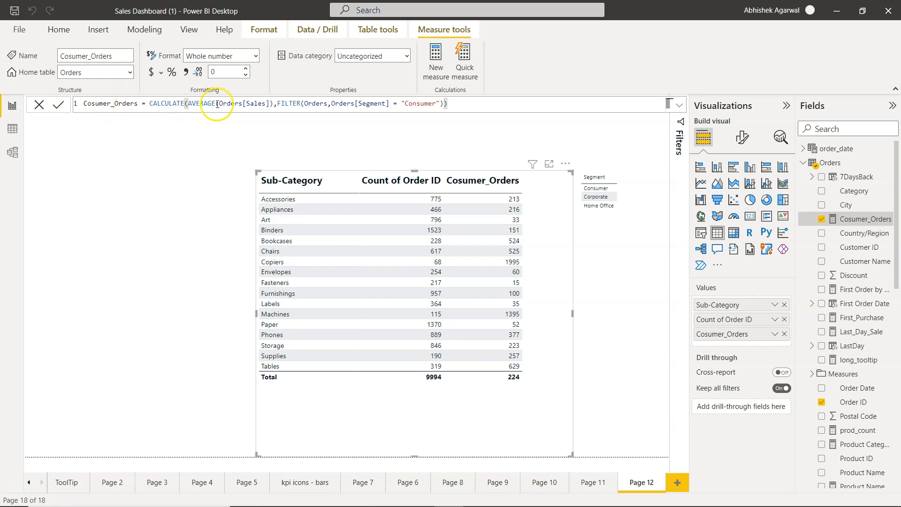
mouse_move(228, 103)
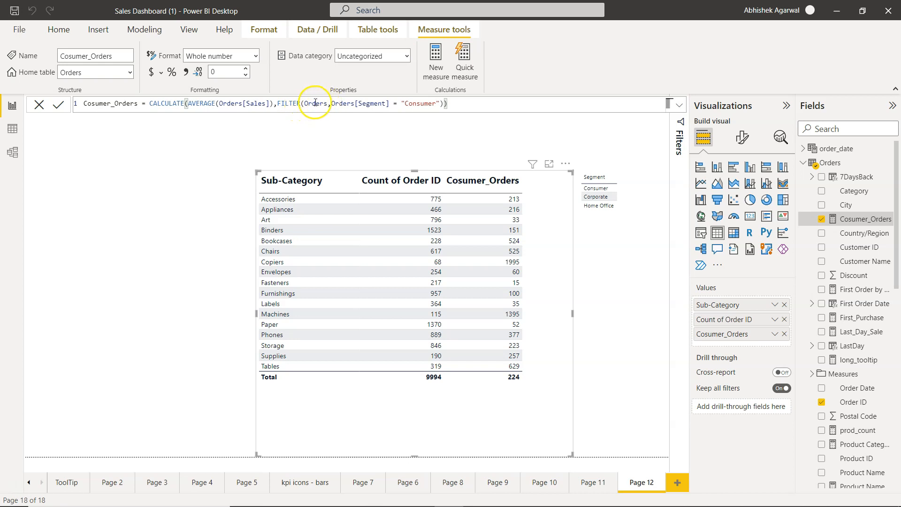
mouse_move(368, 103)
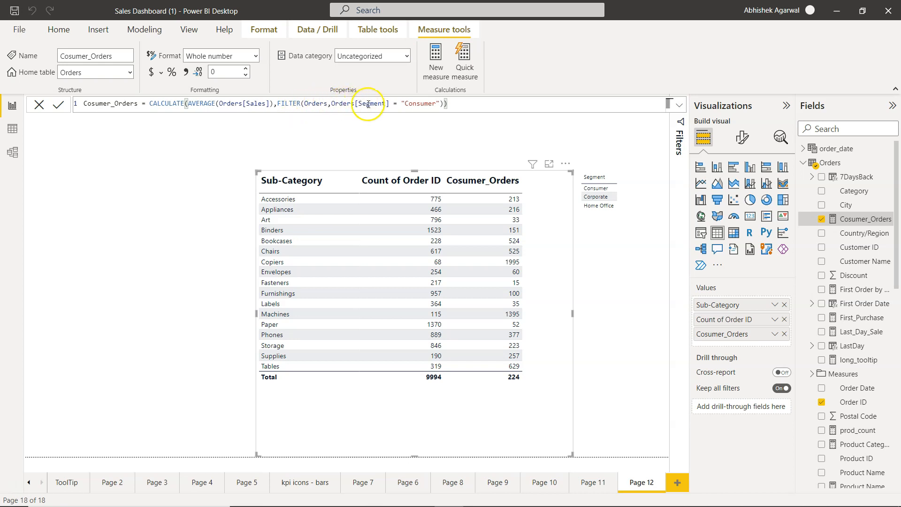
mouse_move(598, 177)
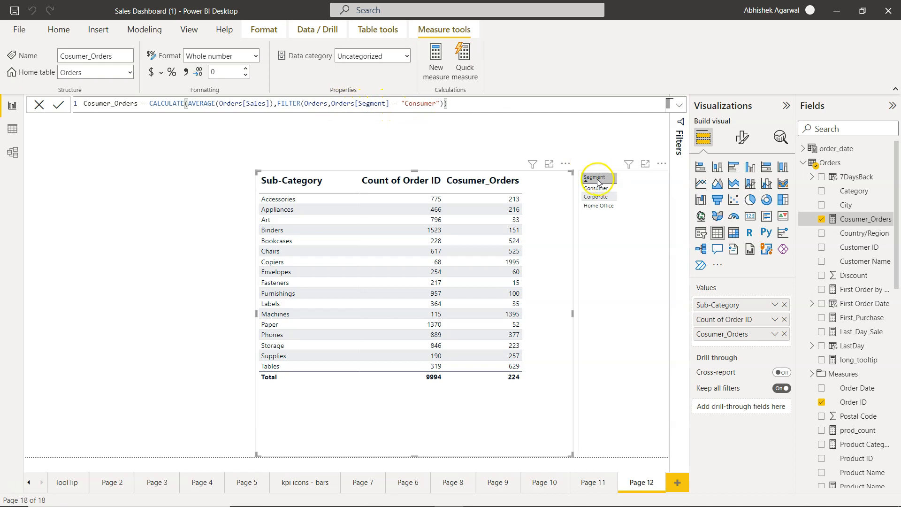
mouse_move(599, 254)
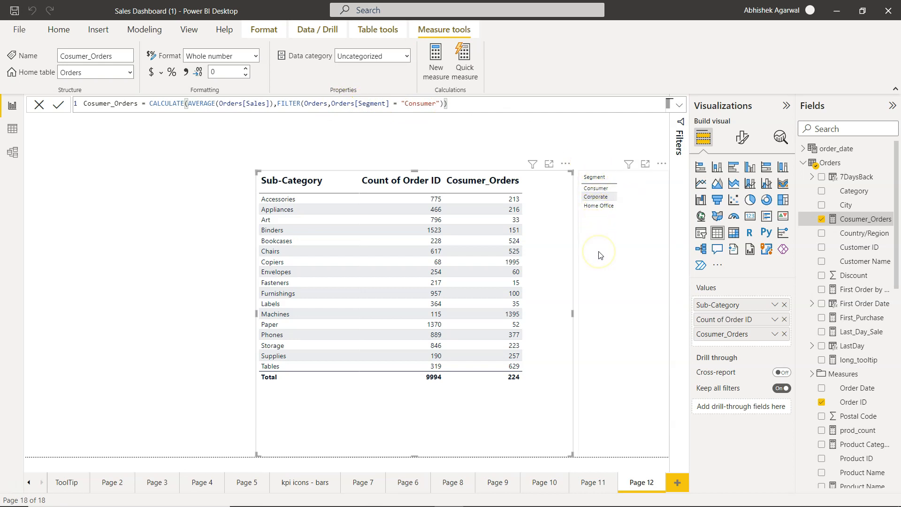
mouse_move(599, 179)
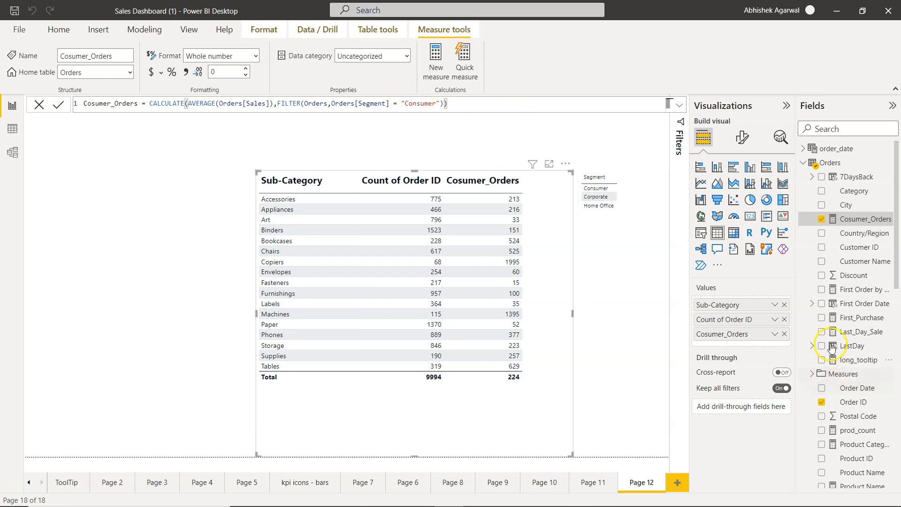
mouse_move(847, 275)
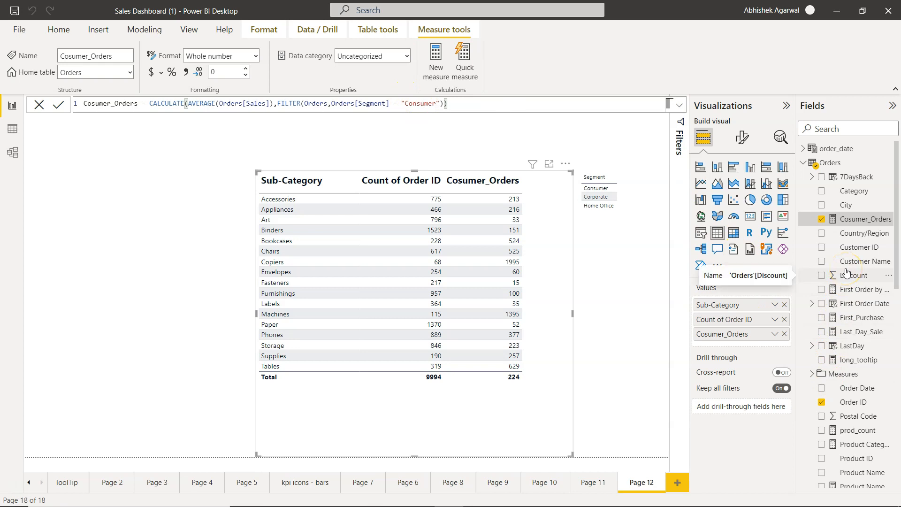
mouse_move(860, 219)
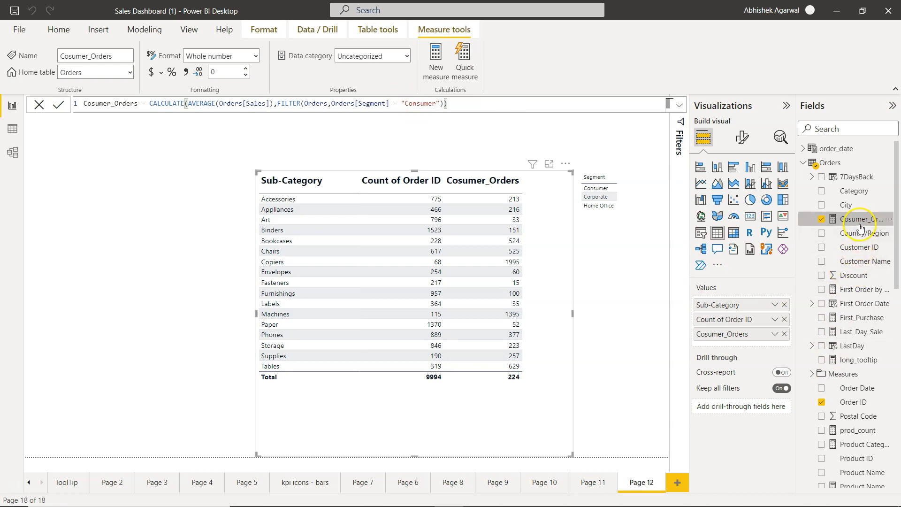
scroll(down, 3)
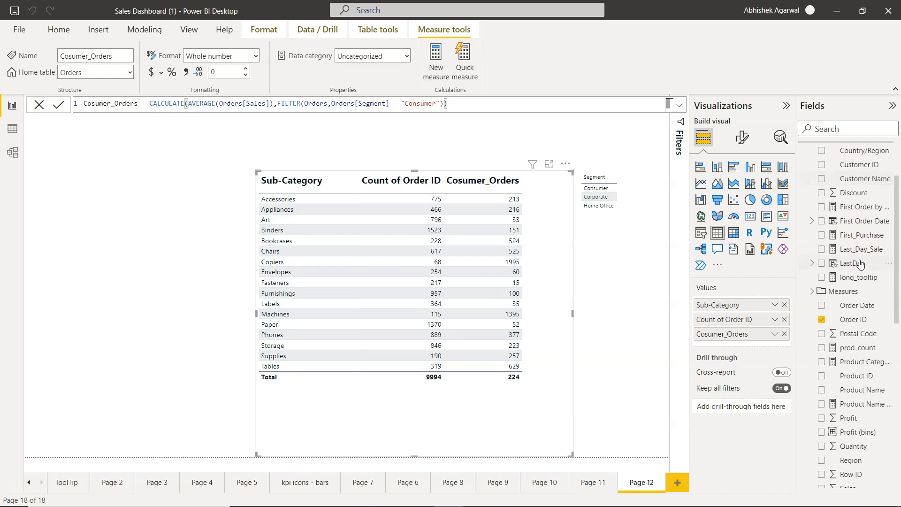
scroll(down, 3)
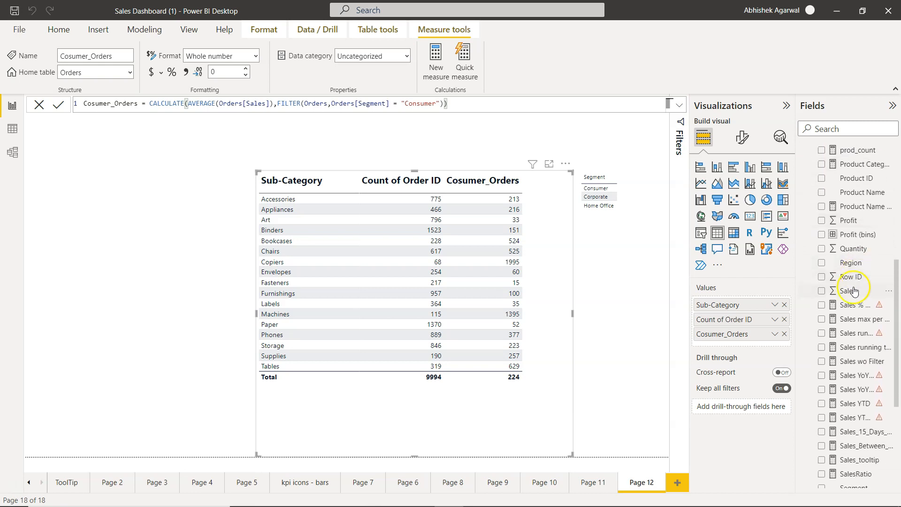
mouse_move(850, 263)
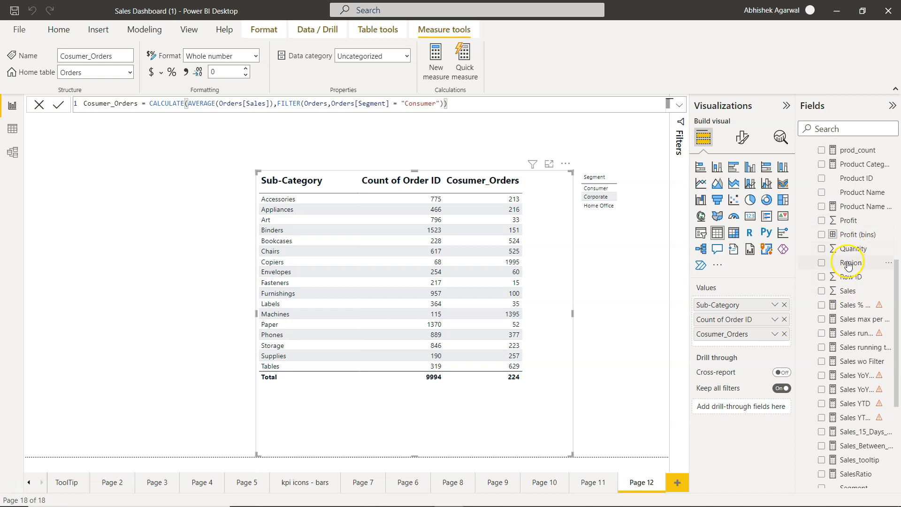
Step: Add Region to the Segment visual so it lists every segment–region combination
click(822, 262)
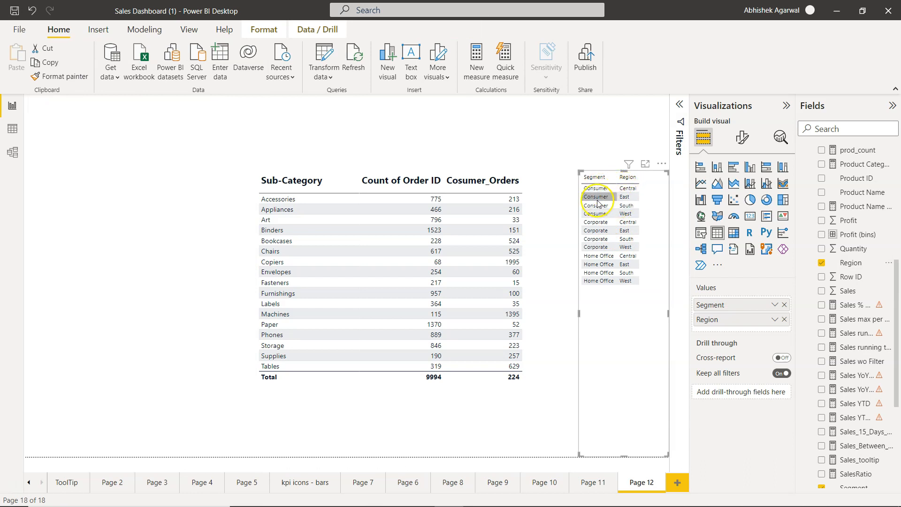
mouse_move(484, 180)
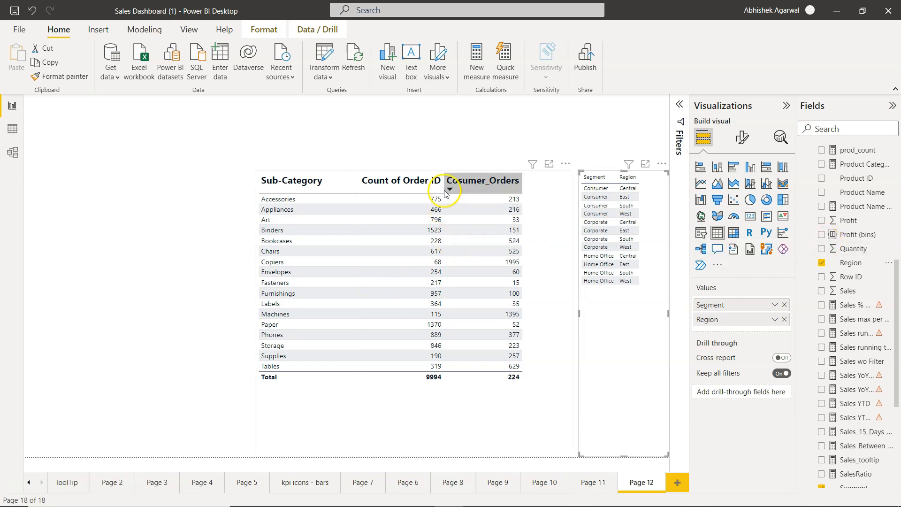
mouse_move(448, 189)
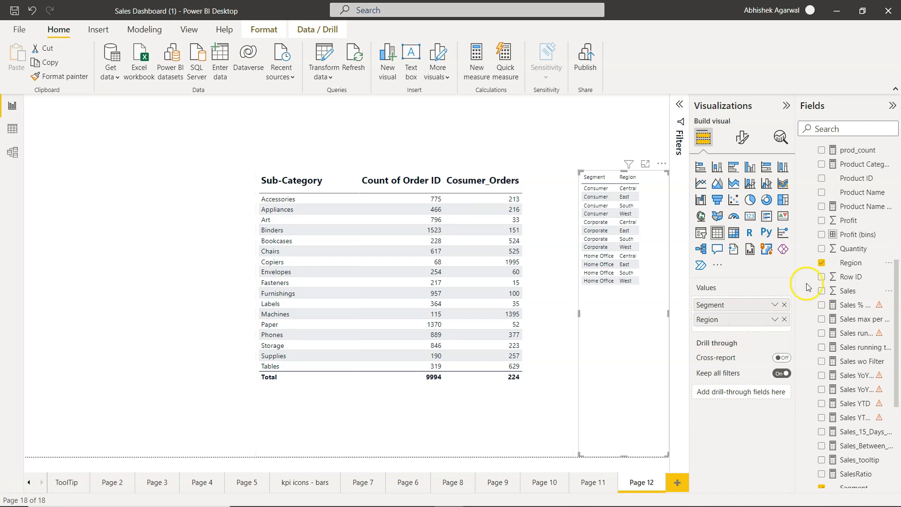
scroll(up, 3)
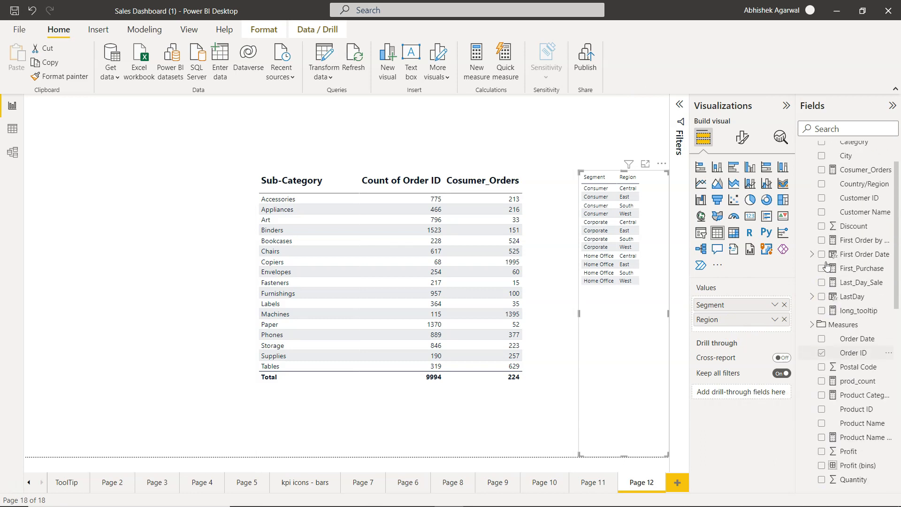
scroll(up, 3)
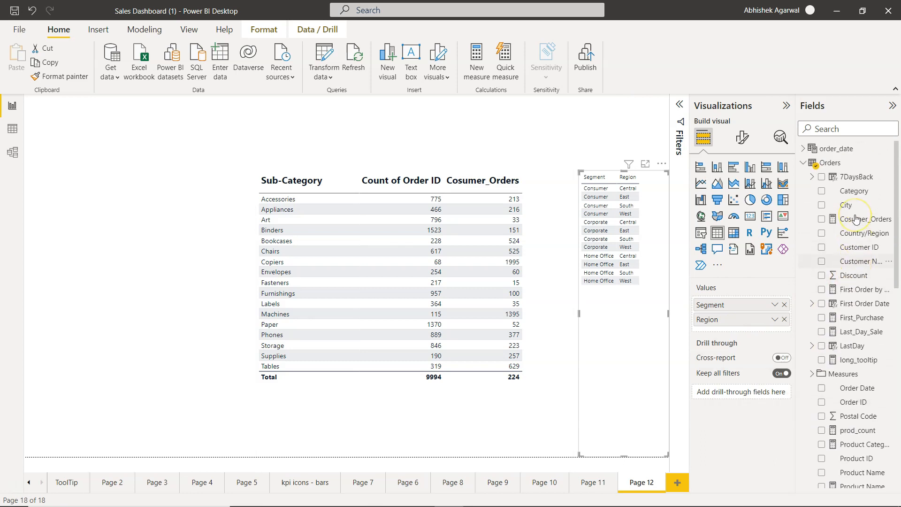
scroll(down, 3)
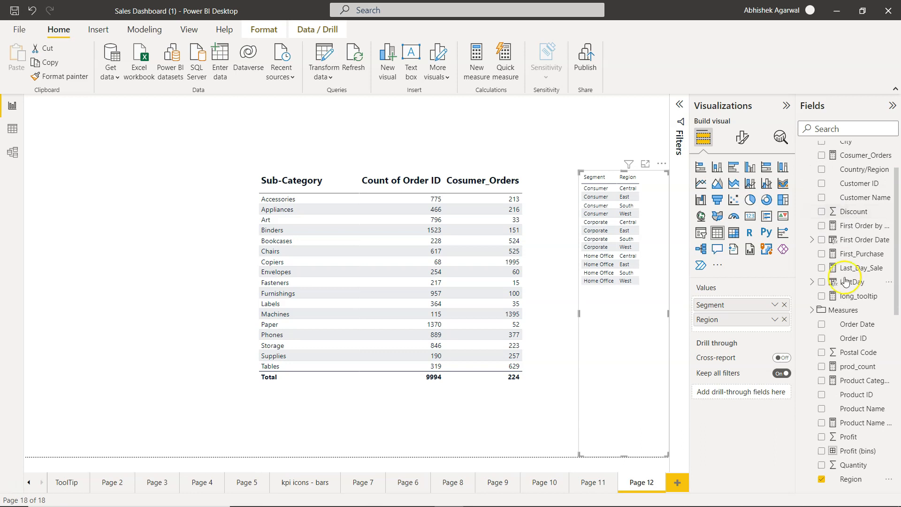
mouse_move(850, 328)
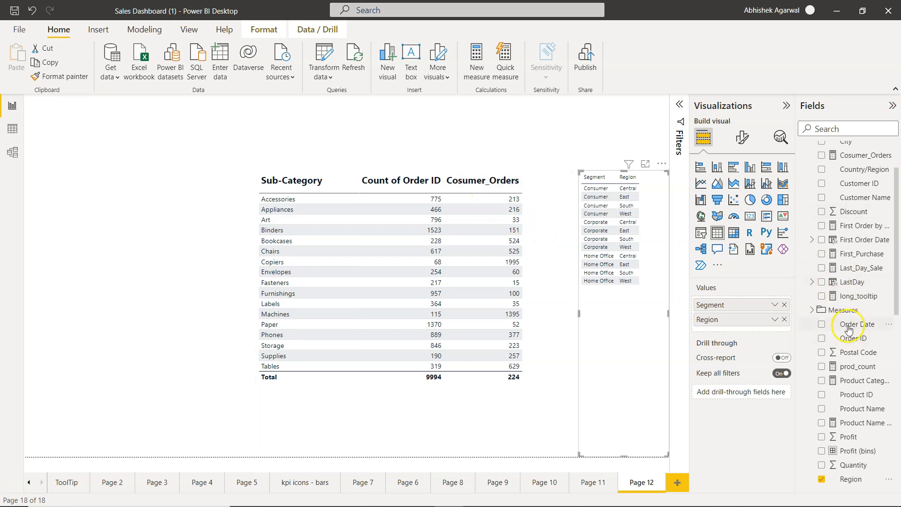
scroll(up, 3)
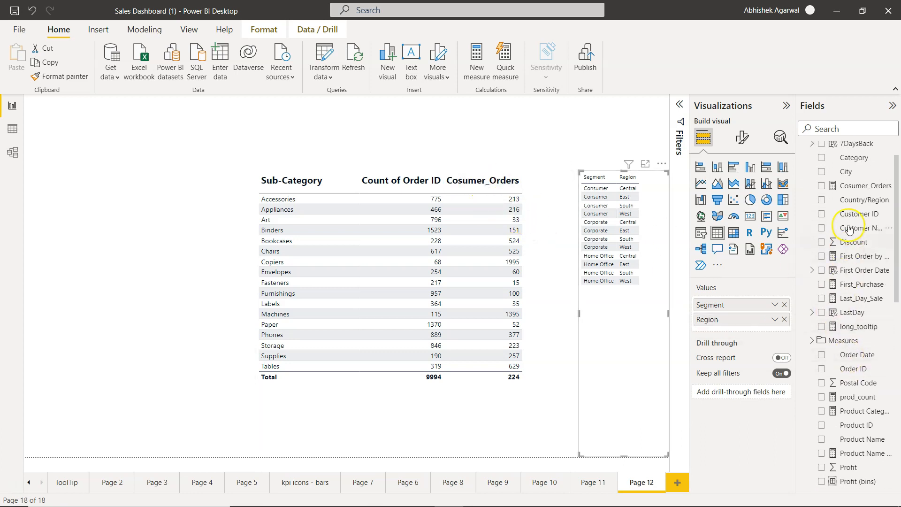
Step: Extend Cosumer_Orders with && Orders[Region] = "Central" and commit, giving a total of 208
click(865, 186)
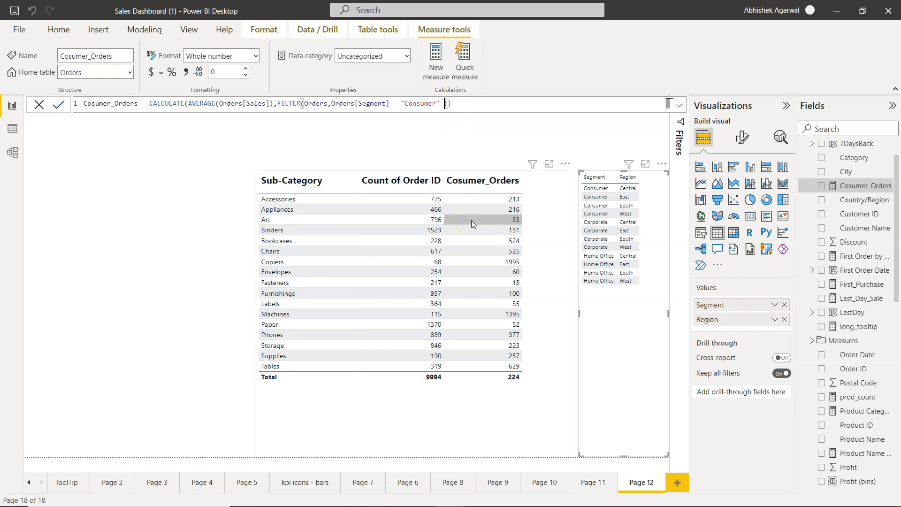
text(&& Reg)
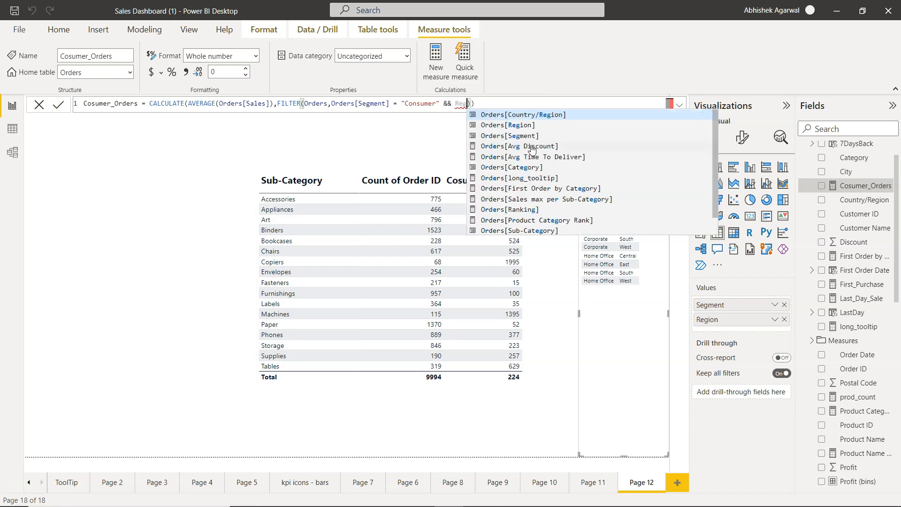
click(507, 125)
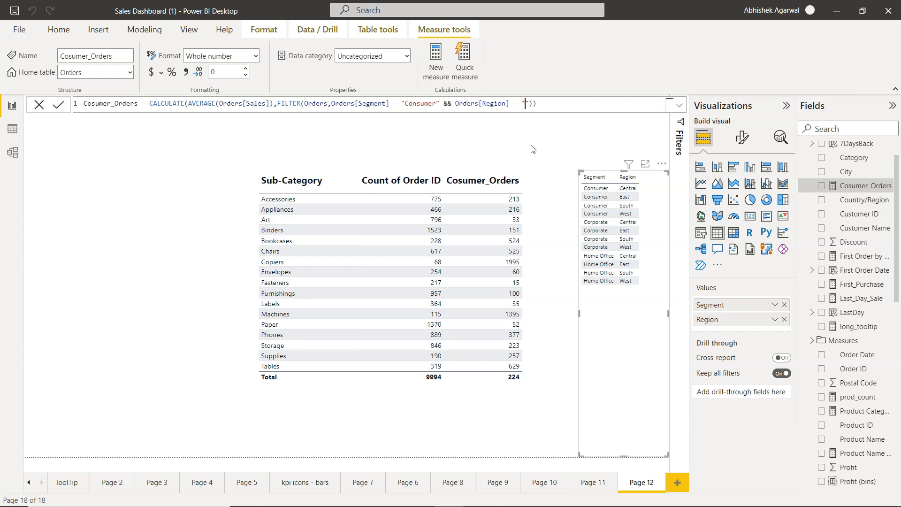
text(Central)
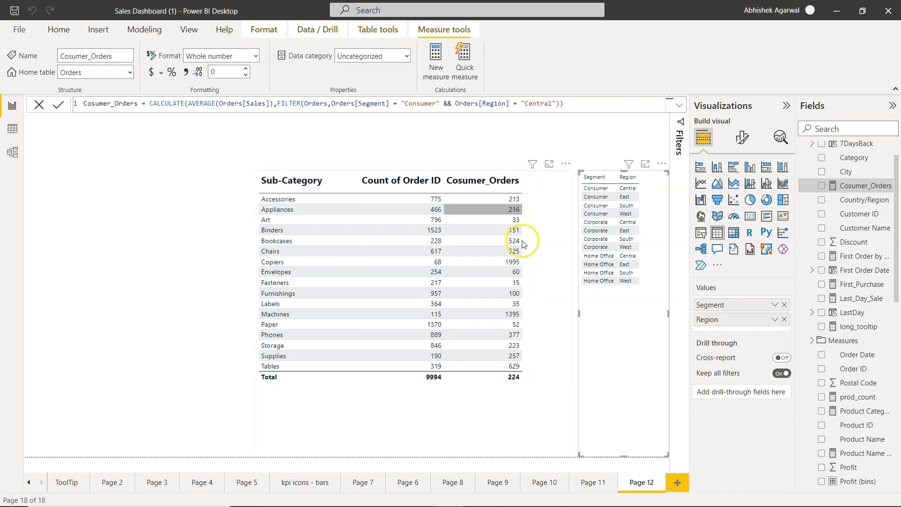
click(60, 104)
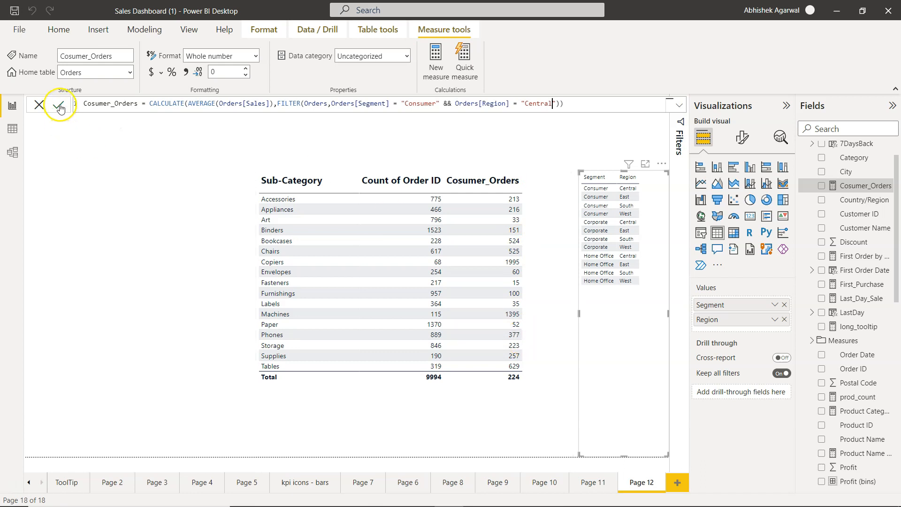
click(59, 104)
text( && )
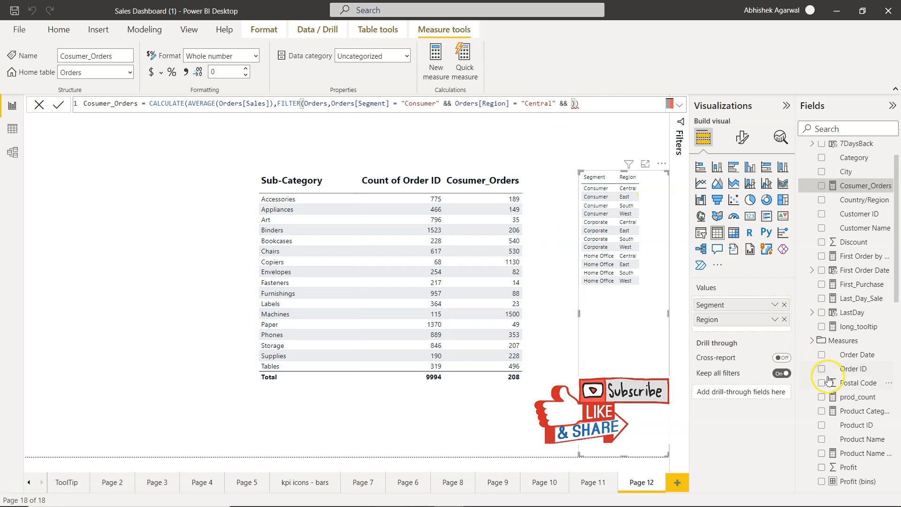
Step: Discard the broken trailing-&& edit and review the Consumer–Central averages totalling 208
scroll(down, 3)
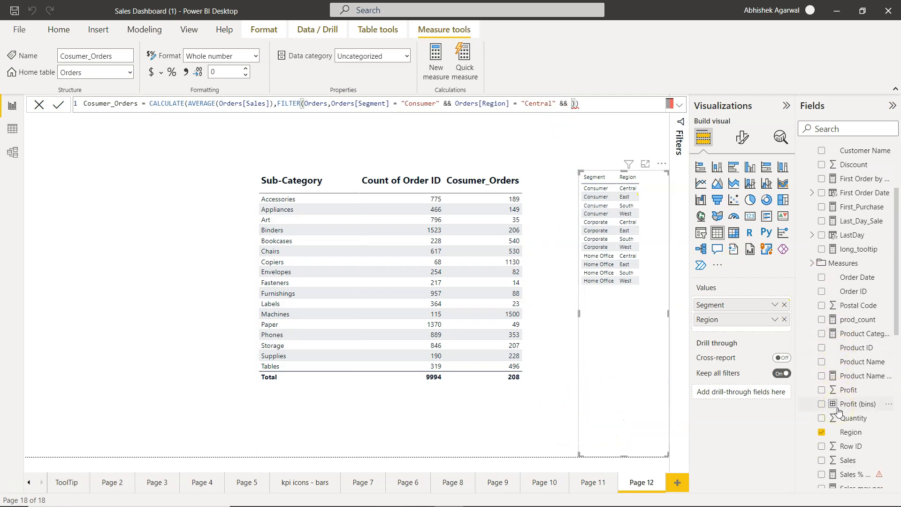
scroll(down, 3)
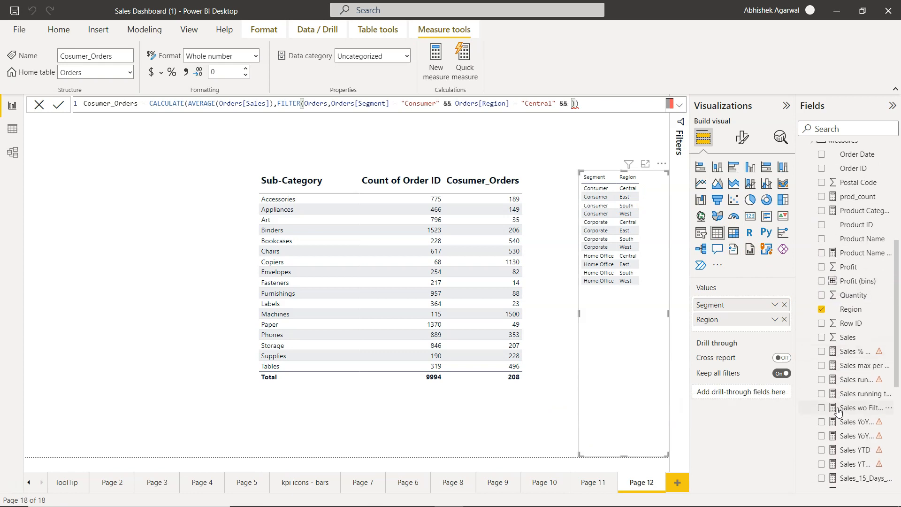
scroll(down, 3)
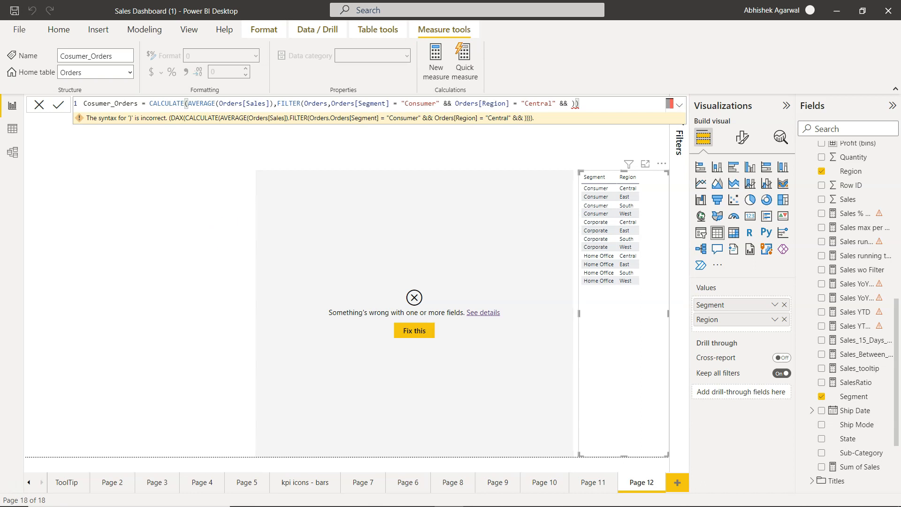
mouse_move(515, 187)
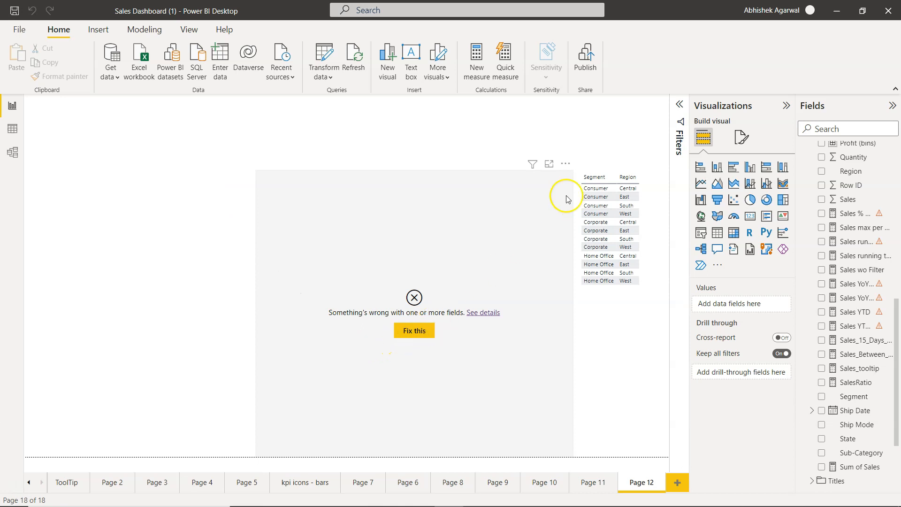
mouse_move(711, 148)
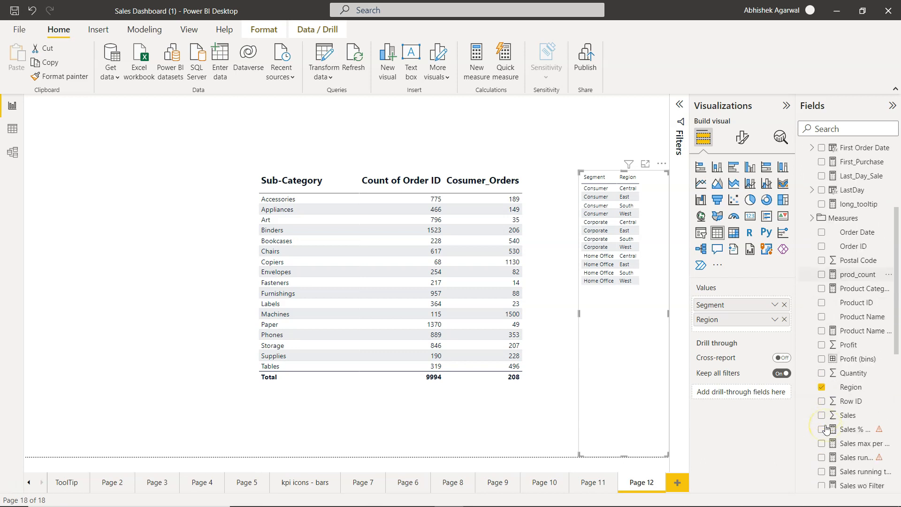
scroll(down, 3)
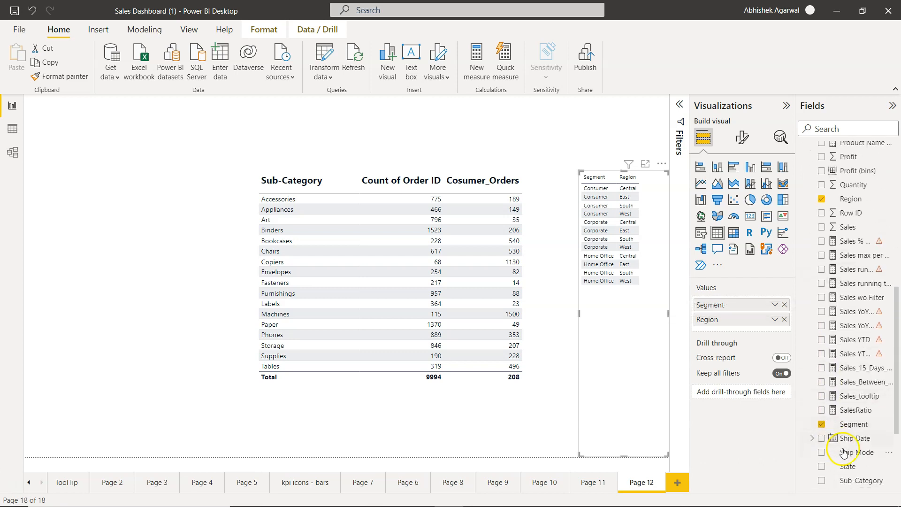
Step: Add Ship Mode to the Segment–Region table visual
click(822, 453)
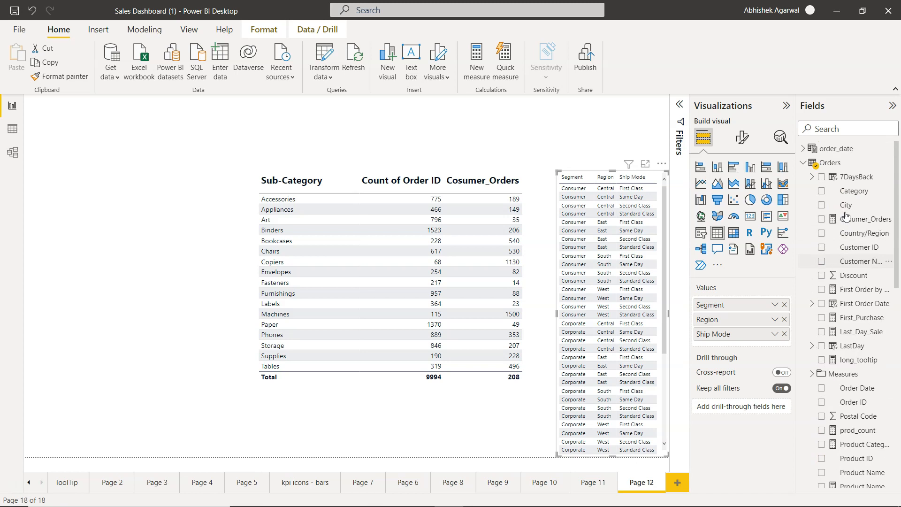
mouse_move(857, 248)
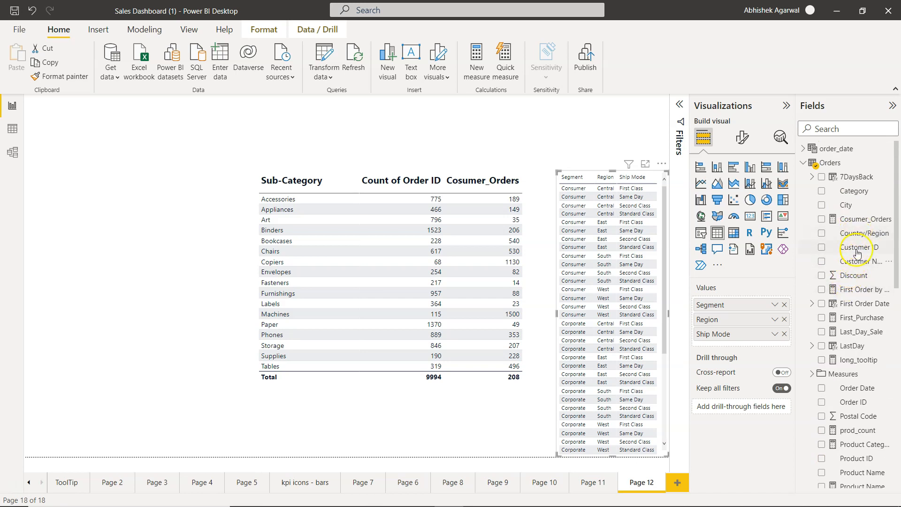
mouse_move(862, 219)
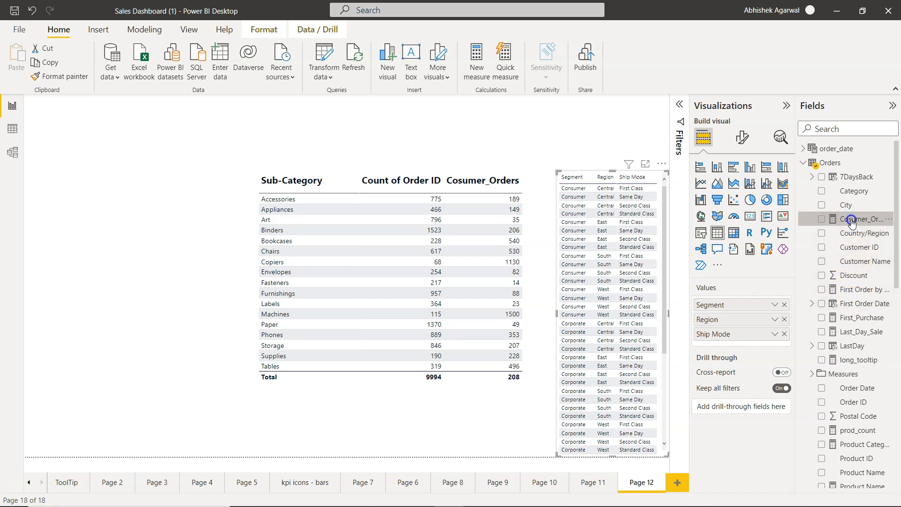
Step: Add && Orders[Ship Mode] = "First Class" (fixing Ship Date to Ship Mode) and commit, total 190
click(868, 220)
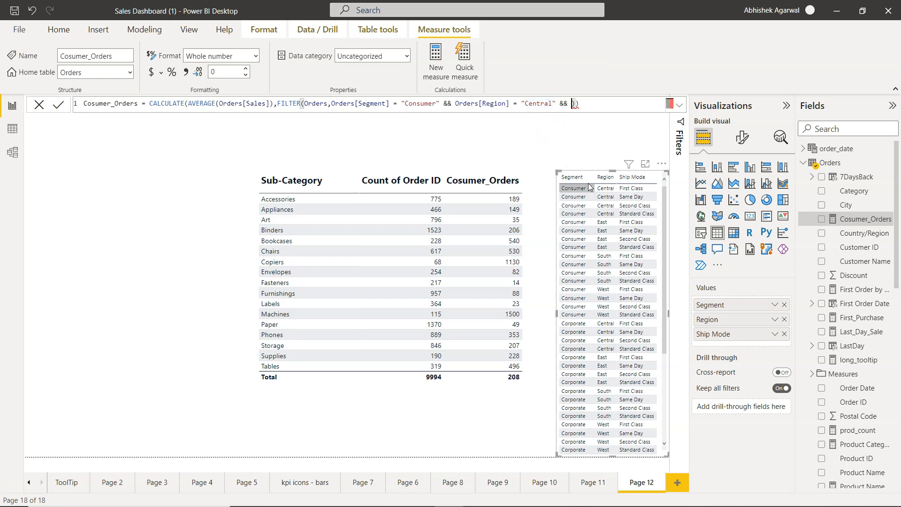
text(Orders[Ship Date] = "First C)
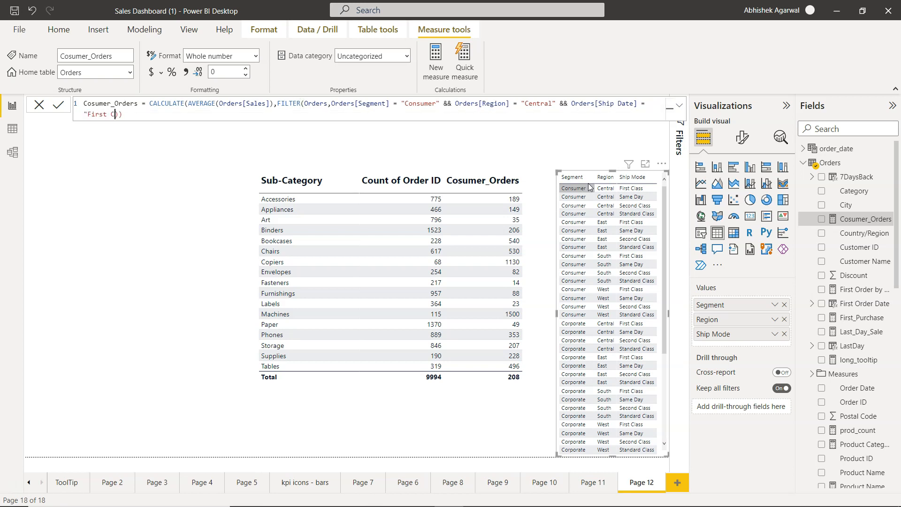
text(lass")
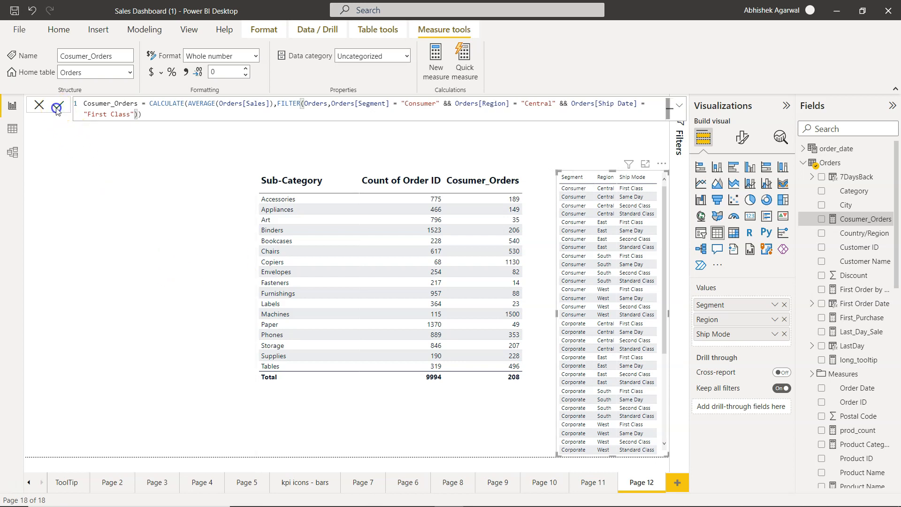
click(57, 106)
text(Mod)
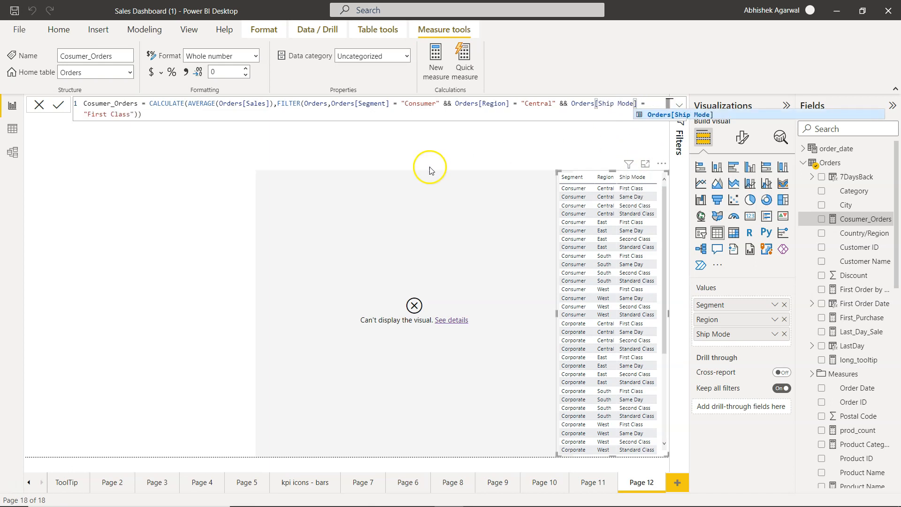
click(57, 104)
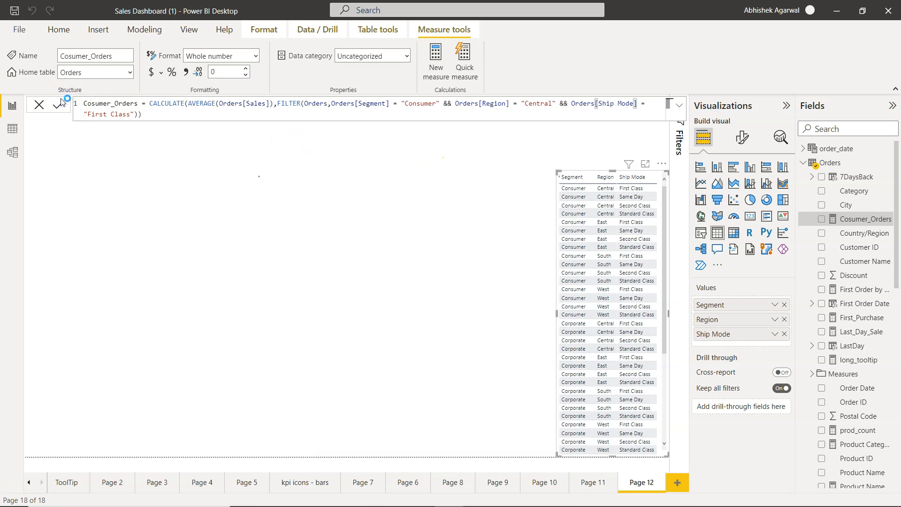
click(57, 105)
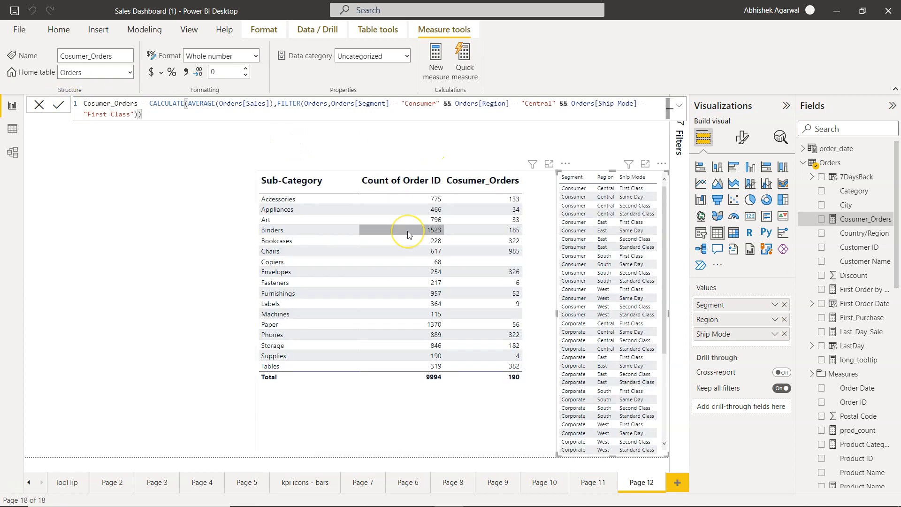
mouse_move(410, 207)
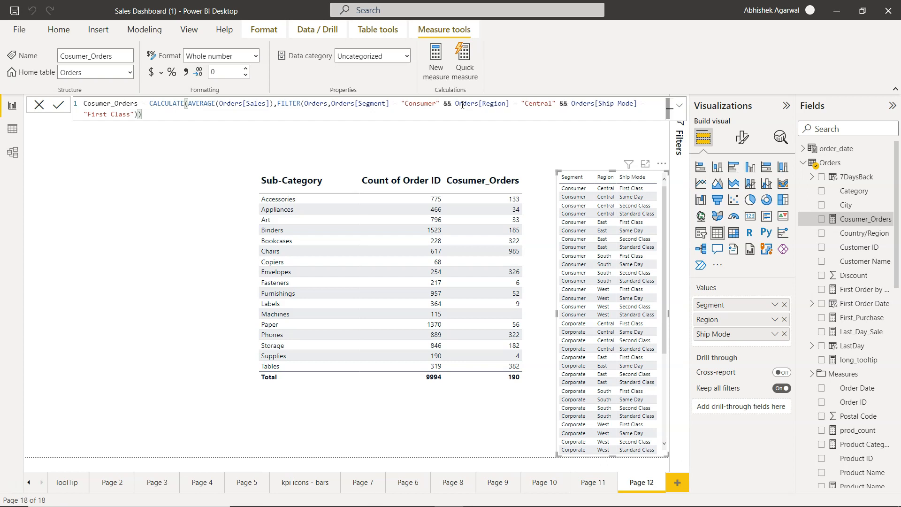
mouse_move(257, 118)
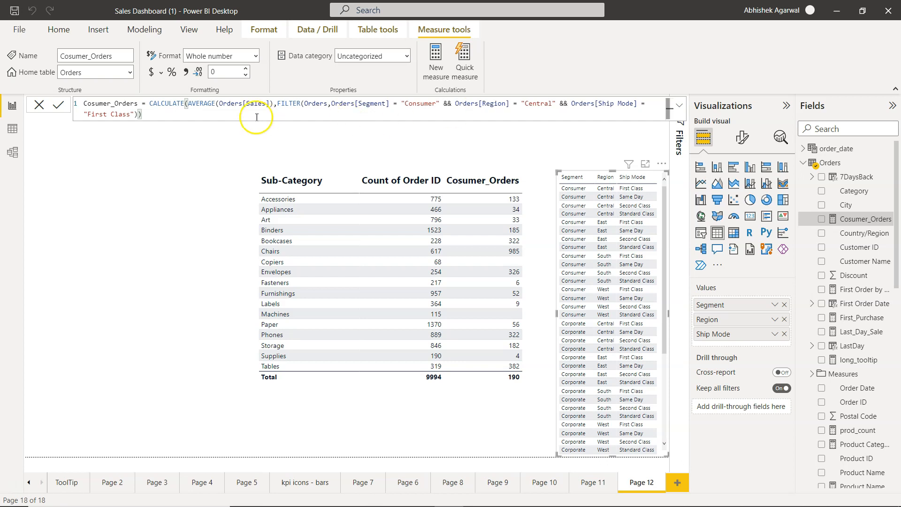
mouse_move(323, 102)
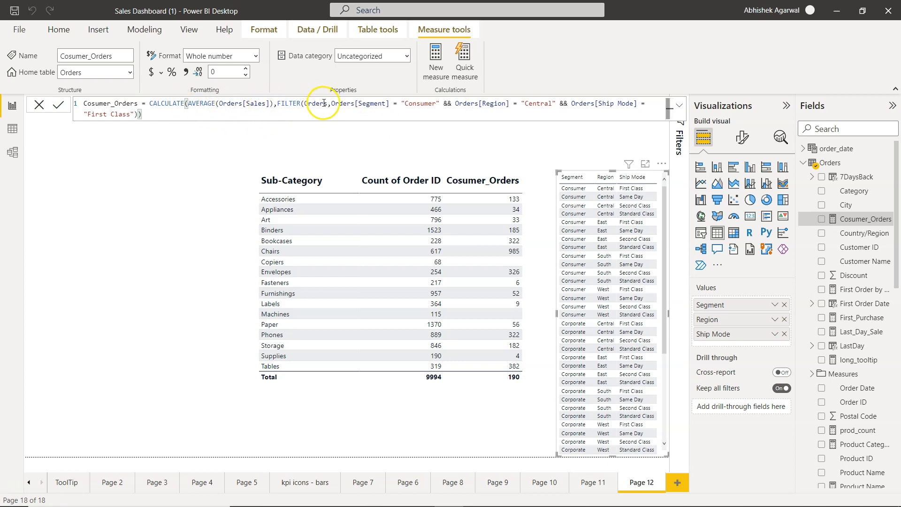
mouse_move(466, 116)
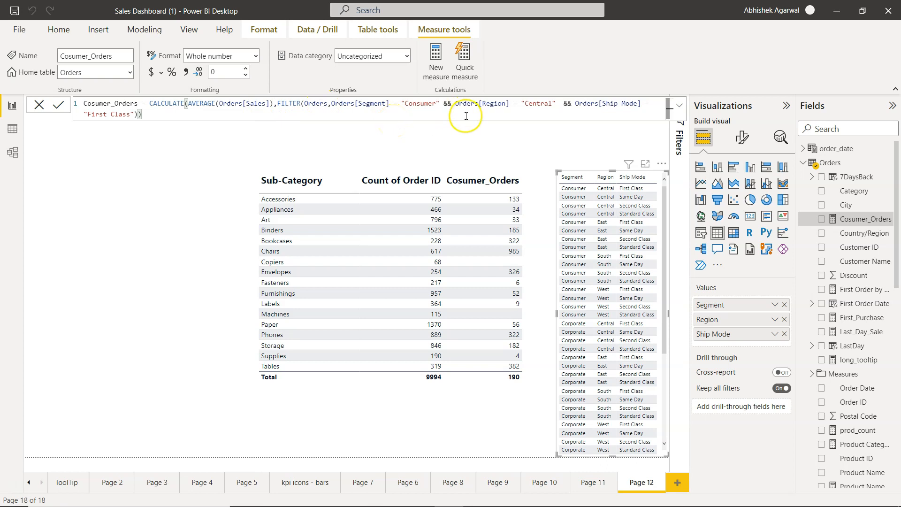
mouse_move(445, 110)
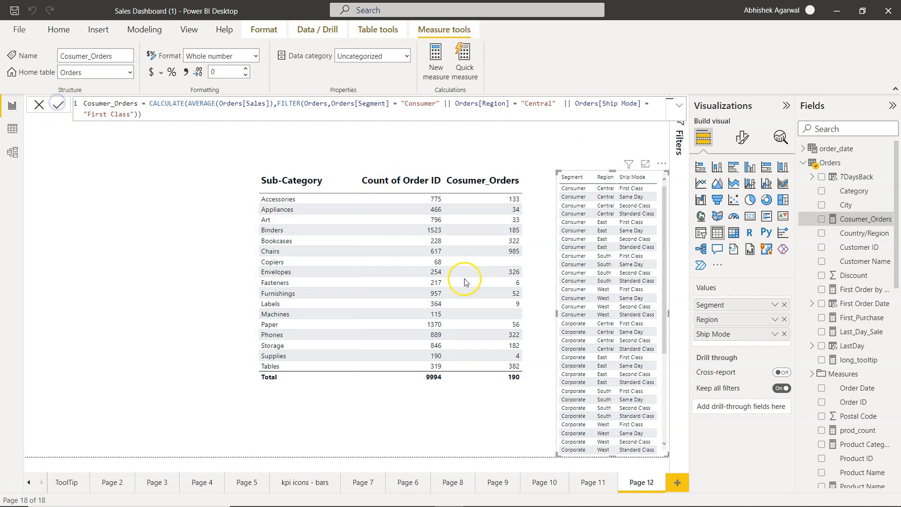
Step: Commit the measure with || replacing each &&, raising the column total to 227
click(56, 104)
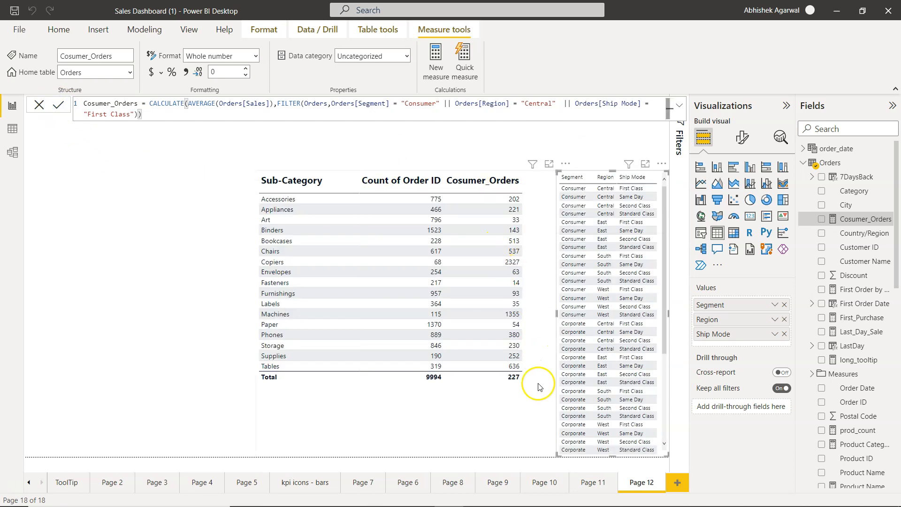
mouse_move(533, 400)
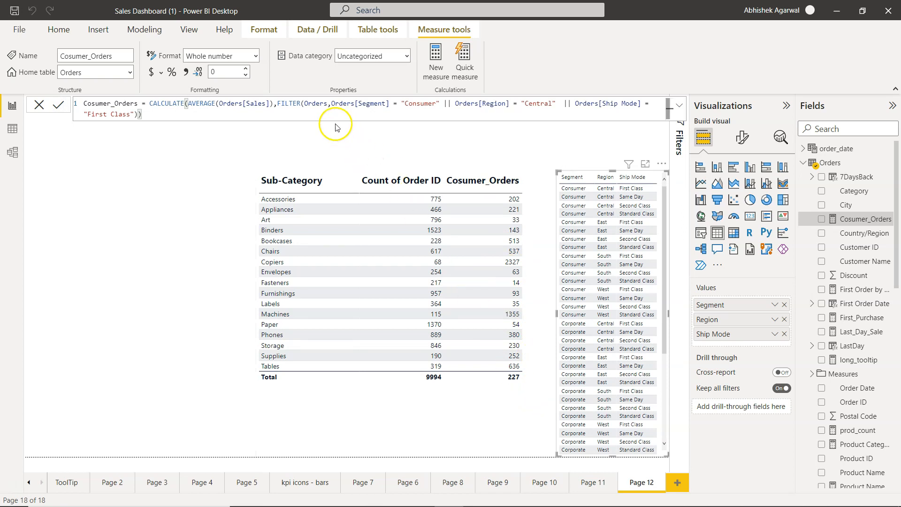
mouse_move(430, 102)
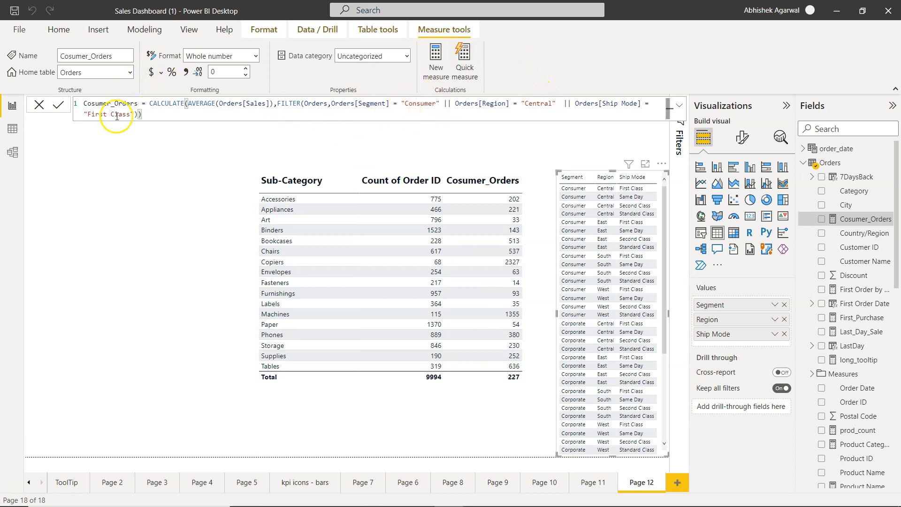
mouse_move(537, 282)
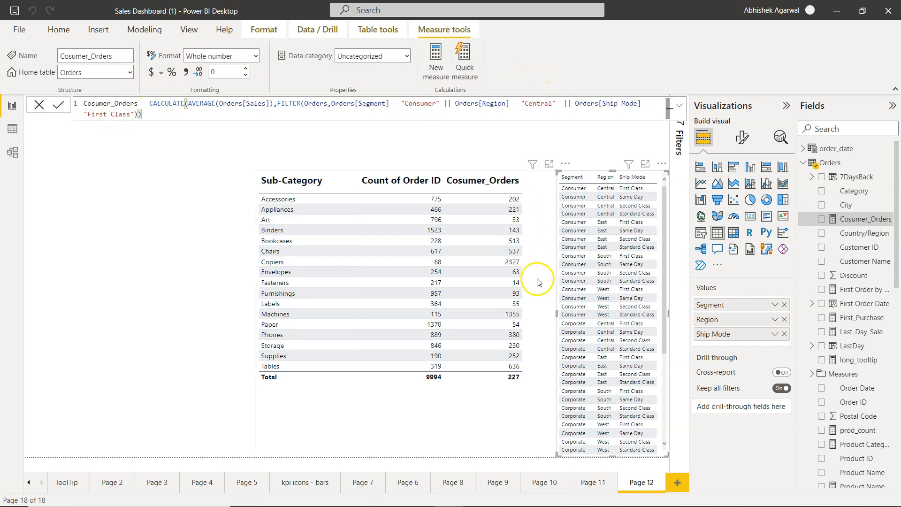